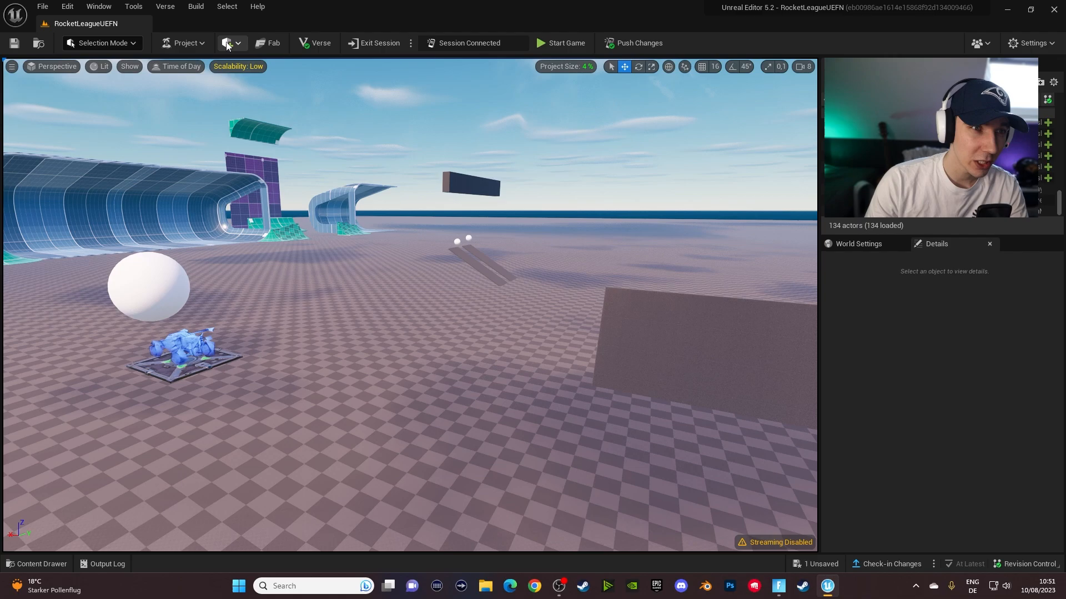
{"action": "mouse_move", "coordinate": [228, 42]}
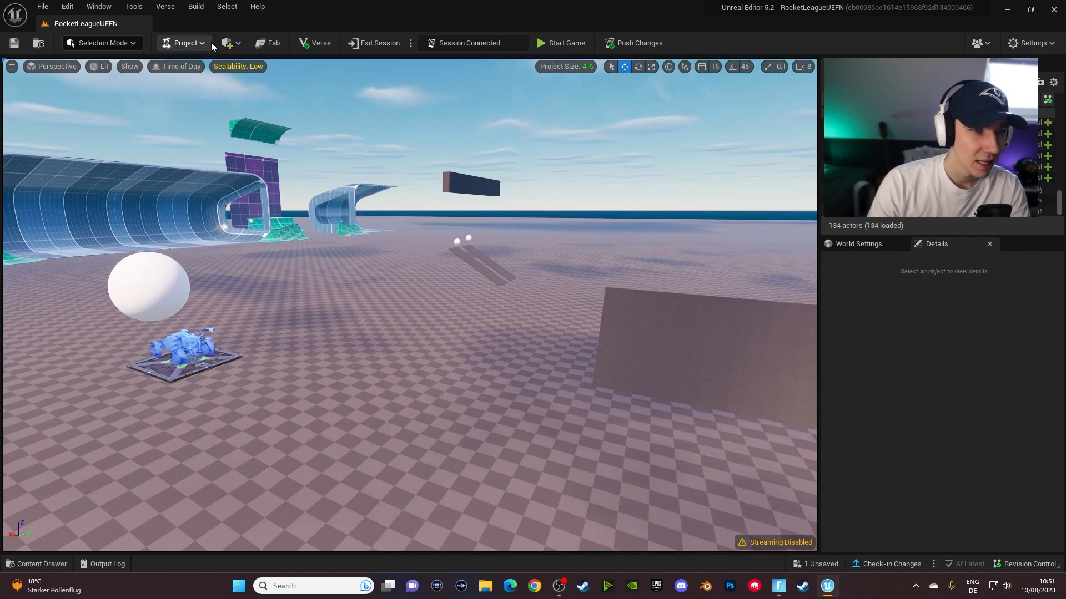
Place a new basic Sphere shape actor (Sphere4) into the level from Place Actors > Shapes.
{"action": "left_click", "coordinate": [226, 42]}
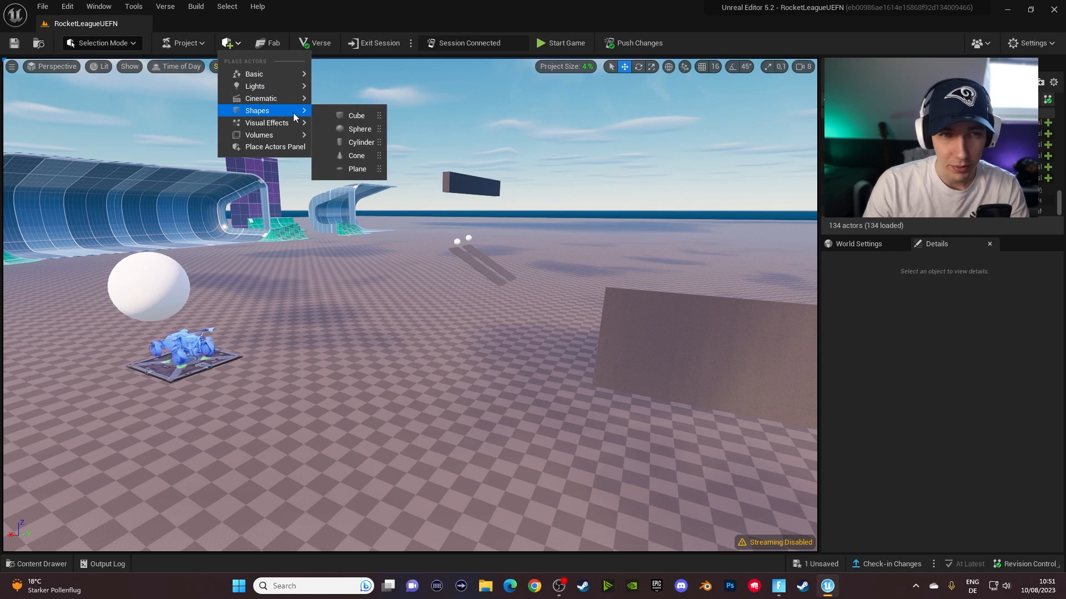
{"action": "mouse_move", "coordinate": [360, 129]}
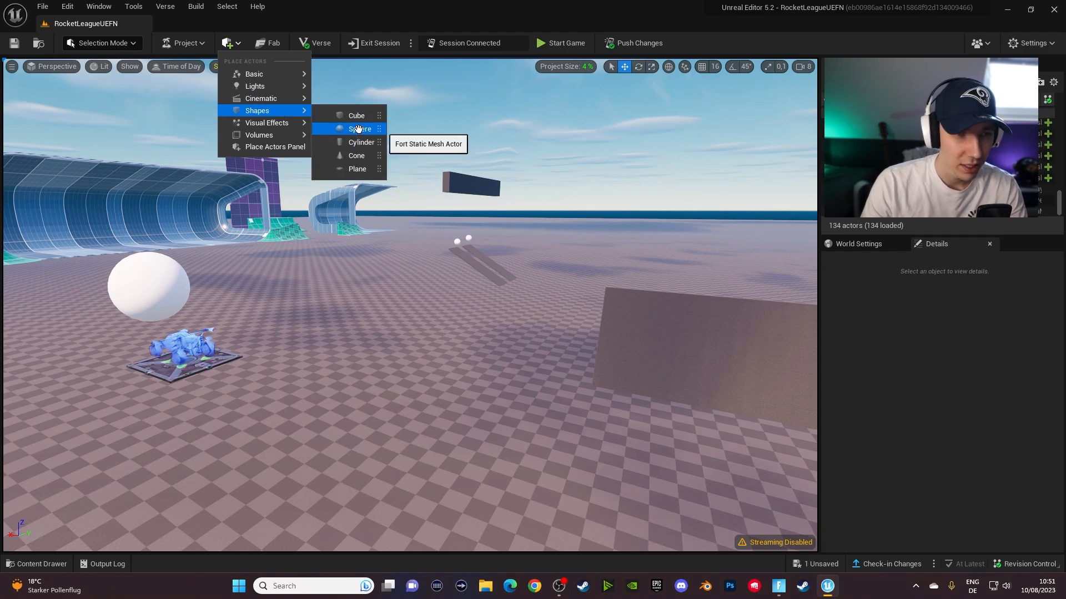
{"action": "left_click", "coordinate": [360, 128]}
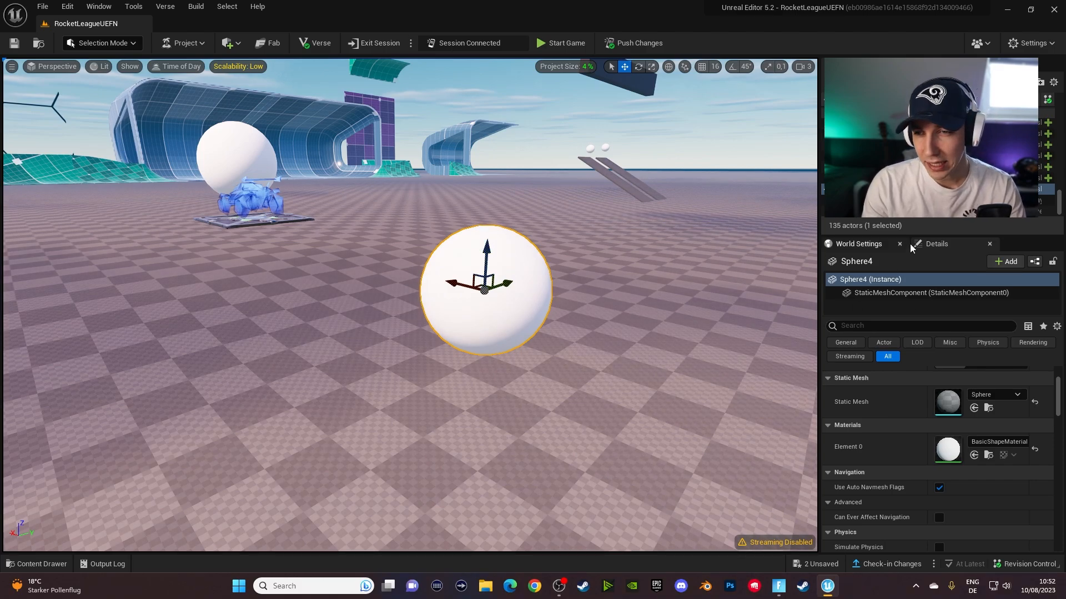
{"action": "mouse_move", "coordinate": [870, 244]}
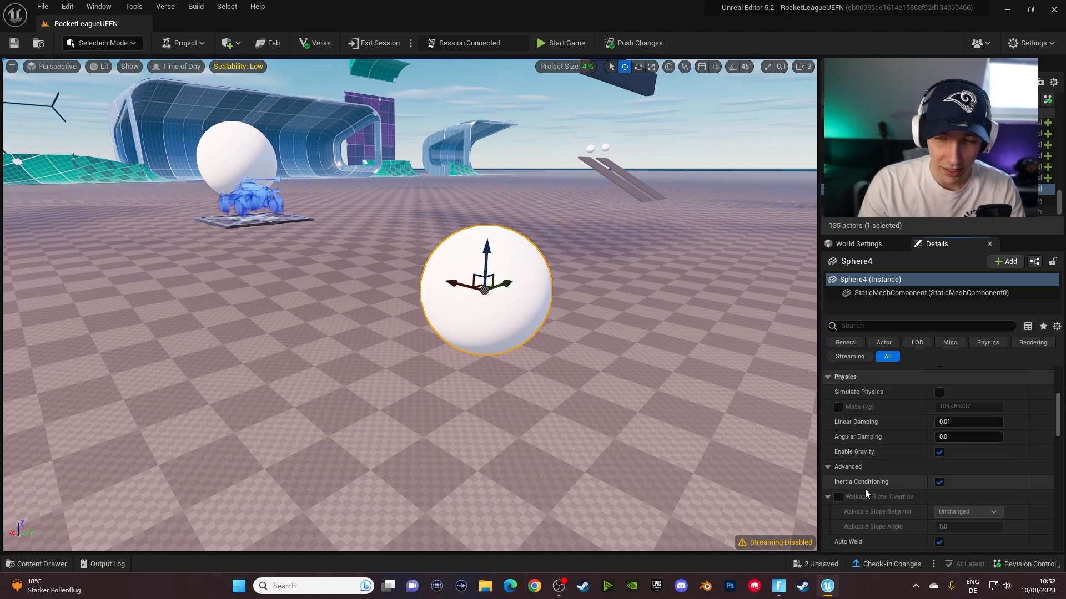
{"action": "mouse_move", "coordinate": [898, 452]}
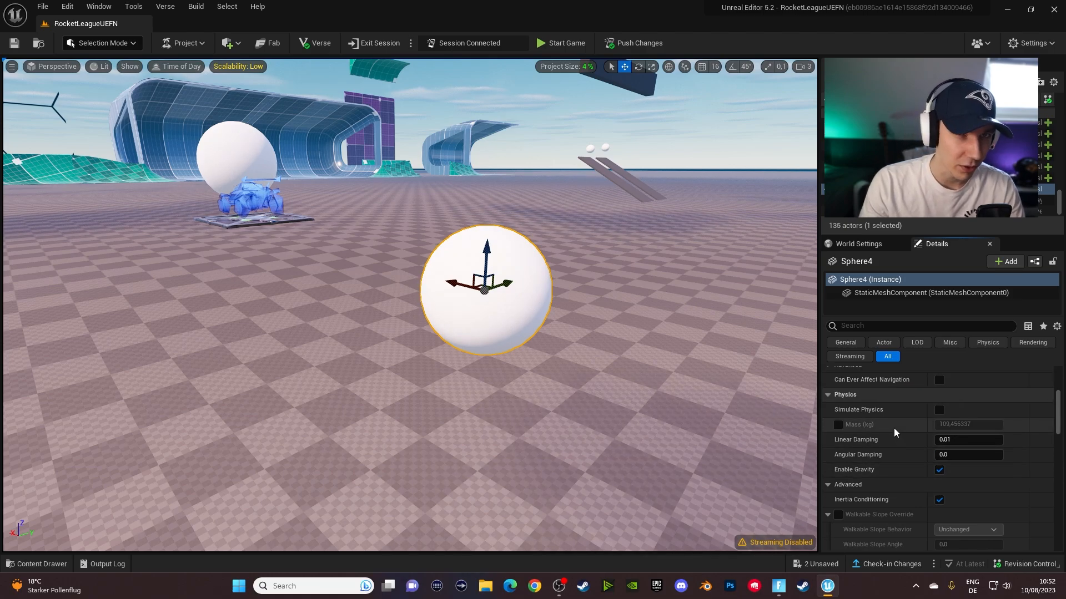
{"action": "mouse_move", "coordinate": [858, 410]}
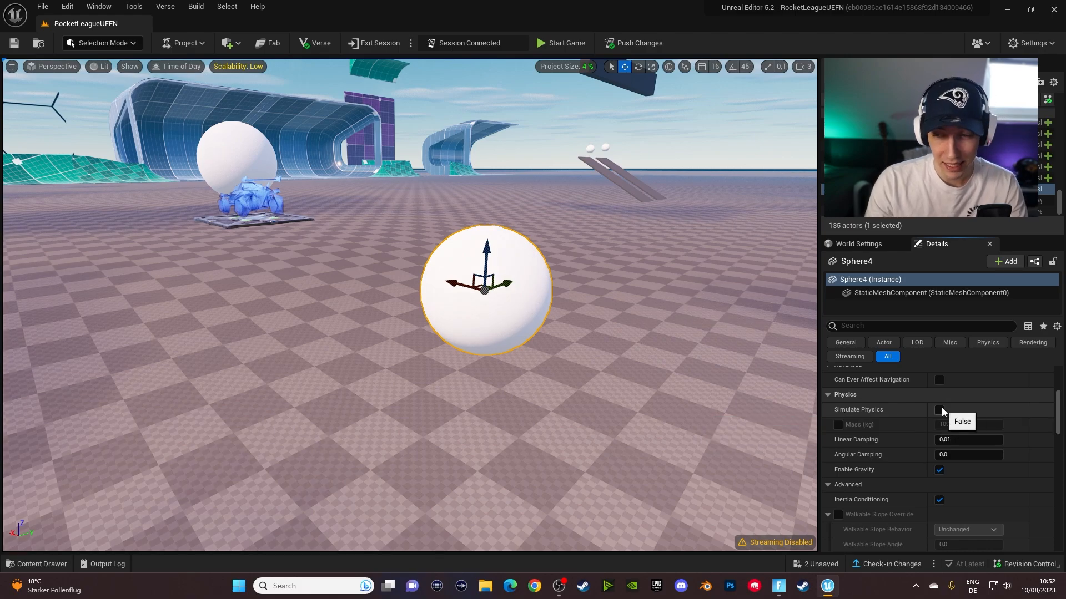
Enable Simulate Physics on Sphere4 and save the selected sphere and island content.
{"action": "left_click", "coordinate": [939, 410]}
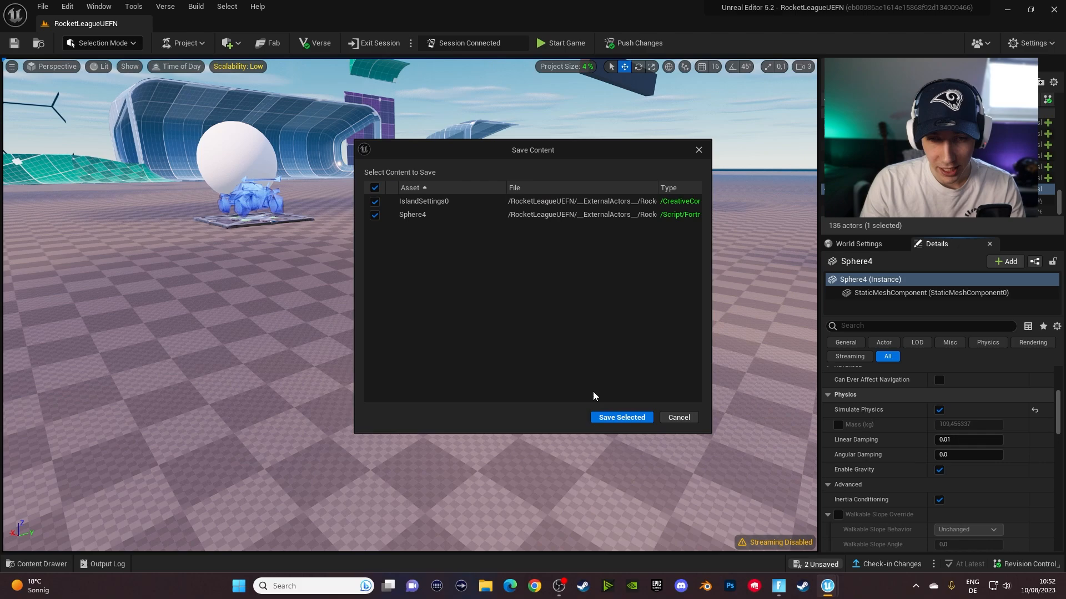
{"action": "left_click", "coordinate": [621, 417]}
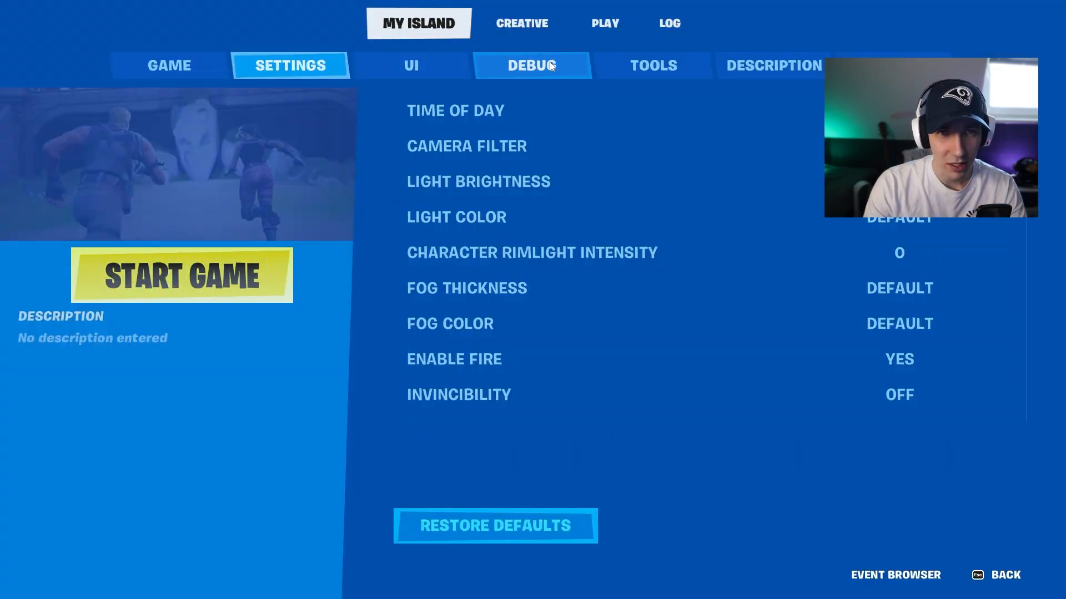
Switch the in-game menu from My Island to the Creative inventory and browse the Devices category.
{"action": "left_click", "coordinate": [522, 23]}
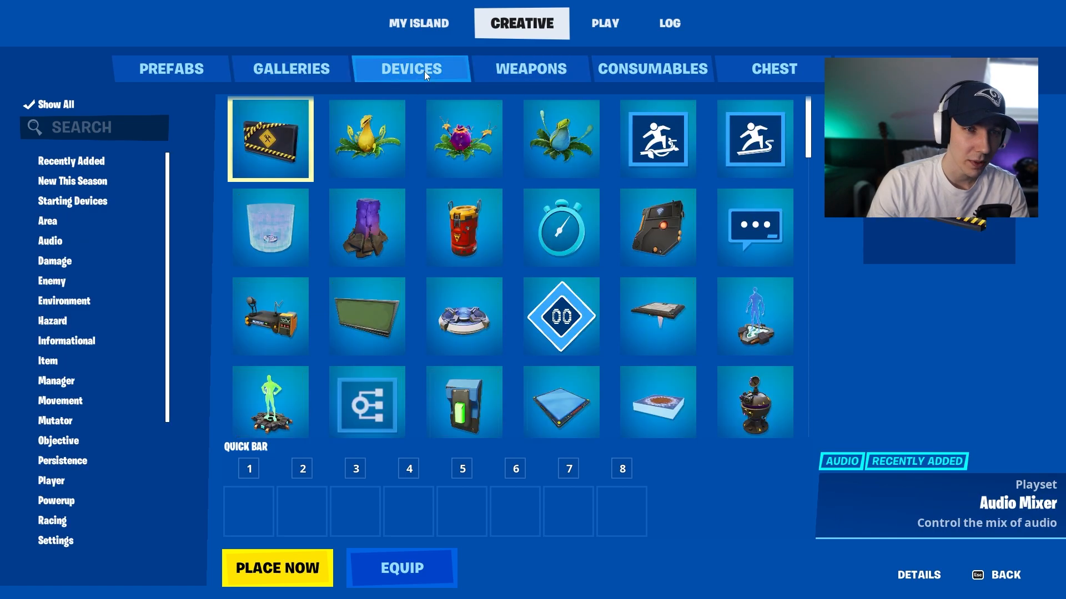
{"action": "scroll", "scroll_direction": "down", "scroll_amount": 3}
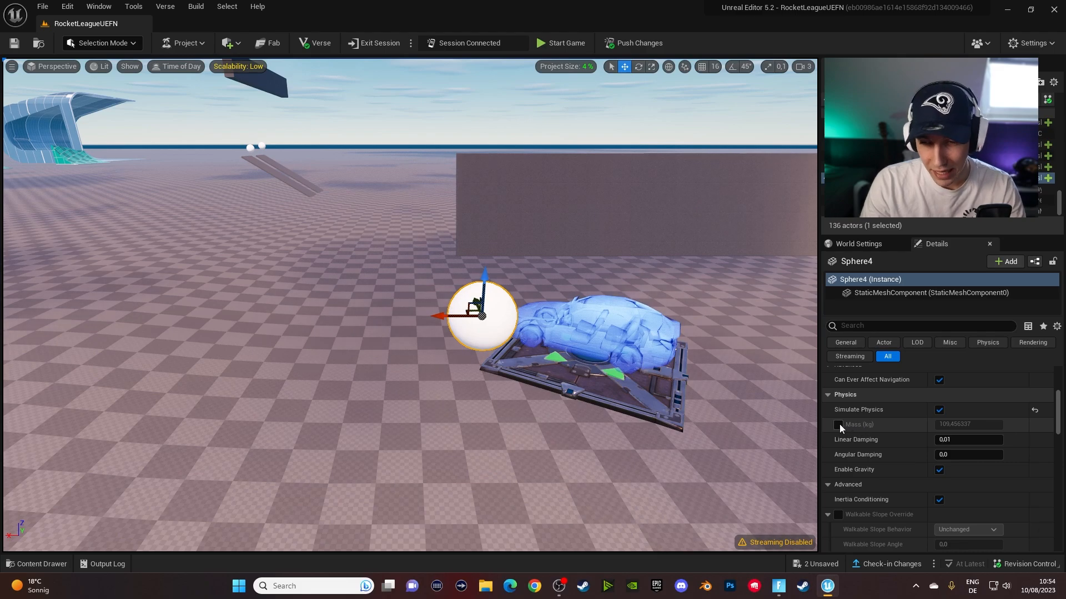
Override Sphere4's Mass (kg) and set it to 1.
{"action": "left_click", "coordinate": [838, 424]}
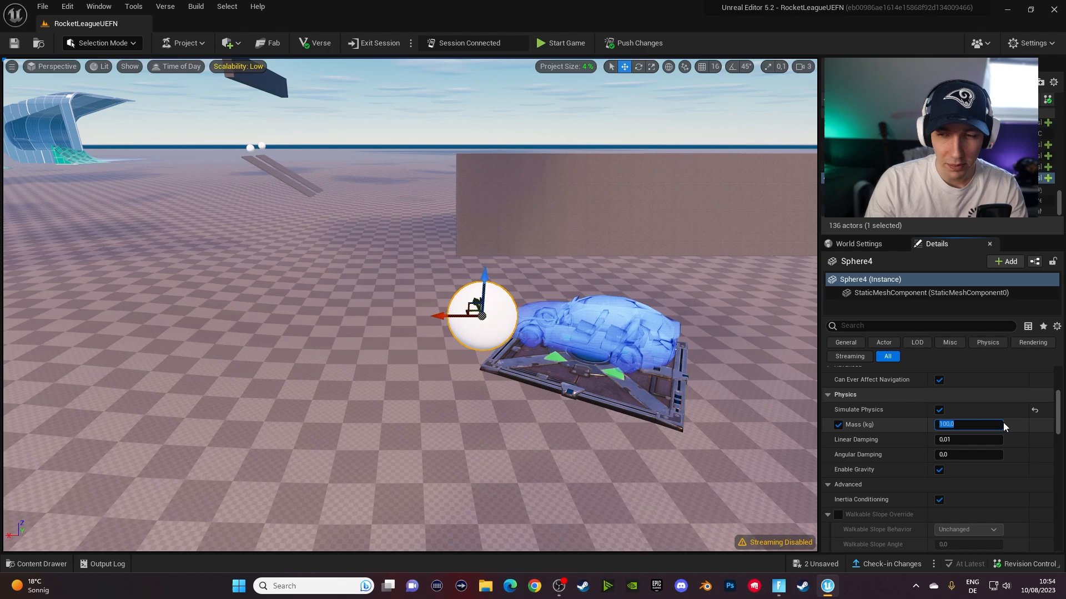
{"action": "type", "text": "1"}
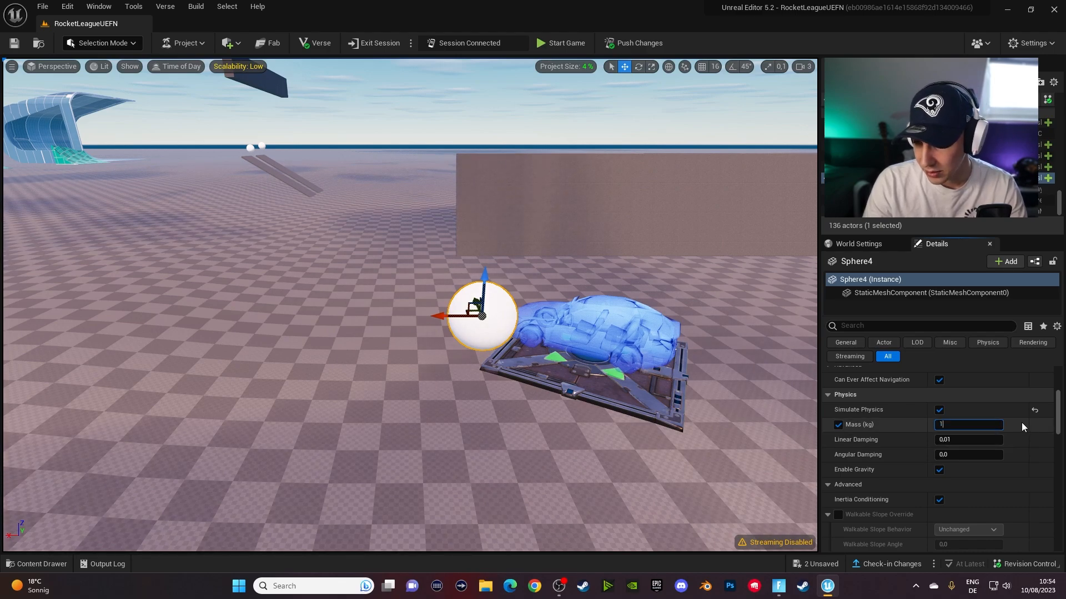
{"action": "key", "text": "Enter"}
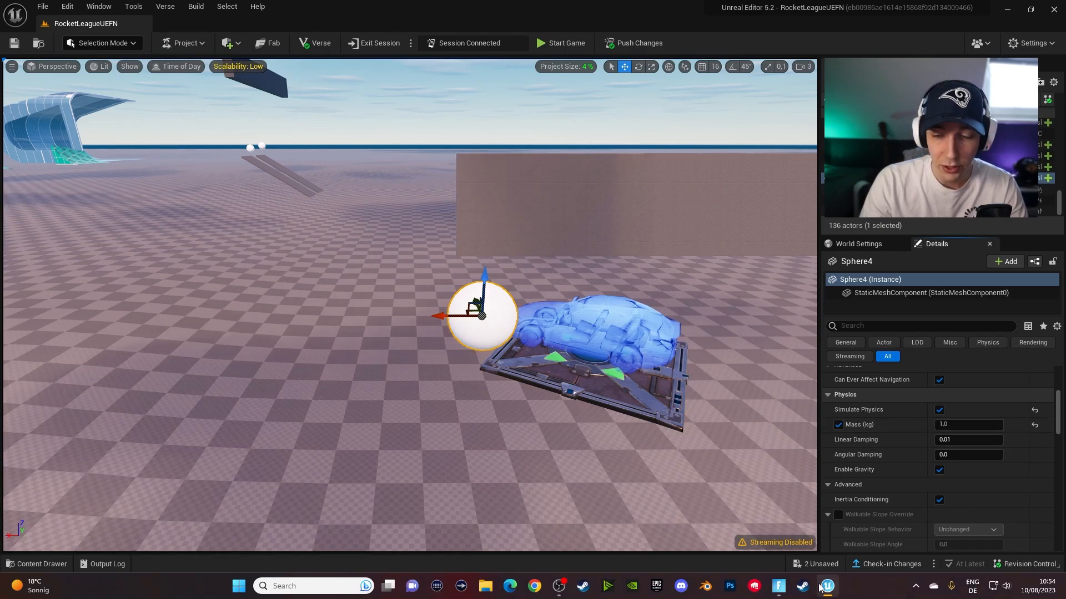
{"action": "left_click", "coordinate": [565, 43]}
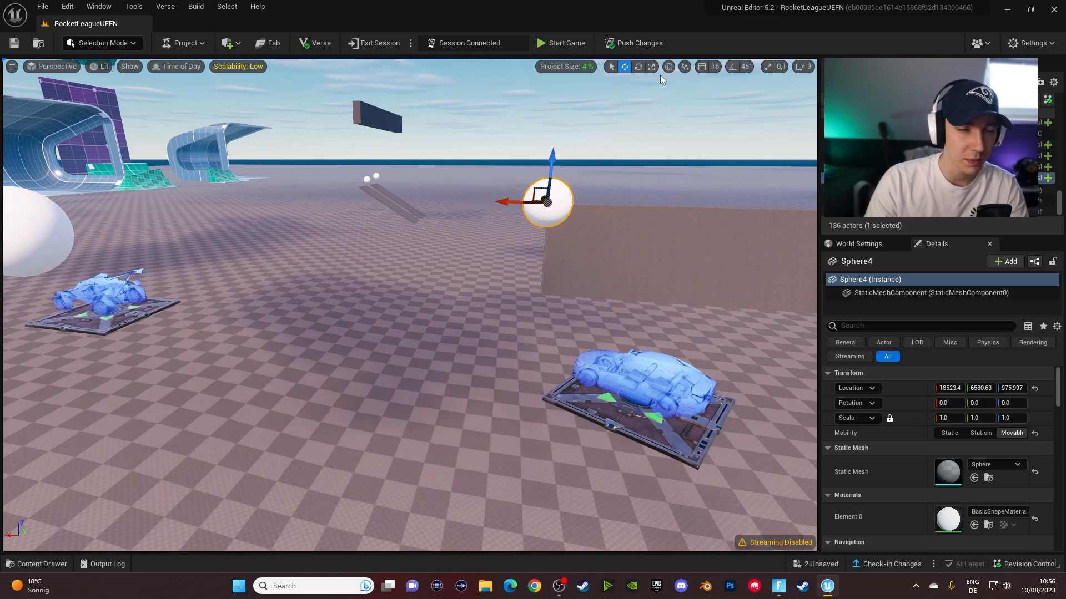
{"action": "scroll", "scroll_direction": "down", "scroll_amount": 3}
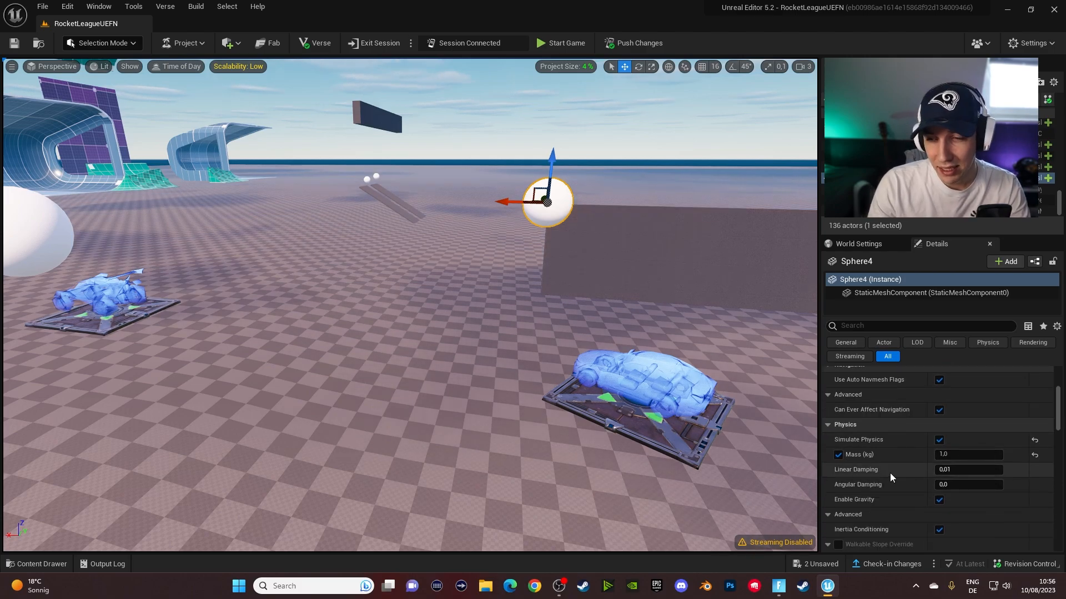
{"action": "mouse_move", "coordinate": [855, 484]}
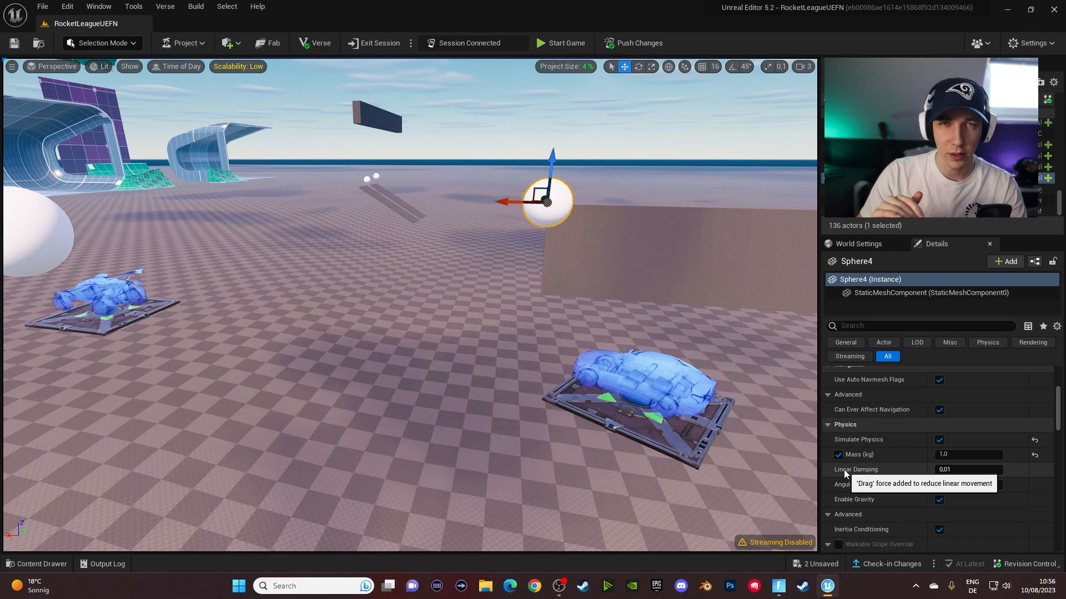
{"action": "mouse_move", "coordinate": [868, 487]}
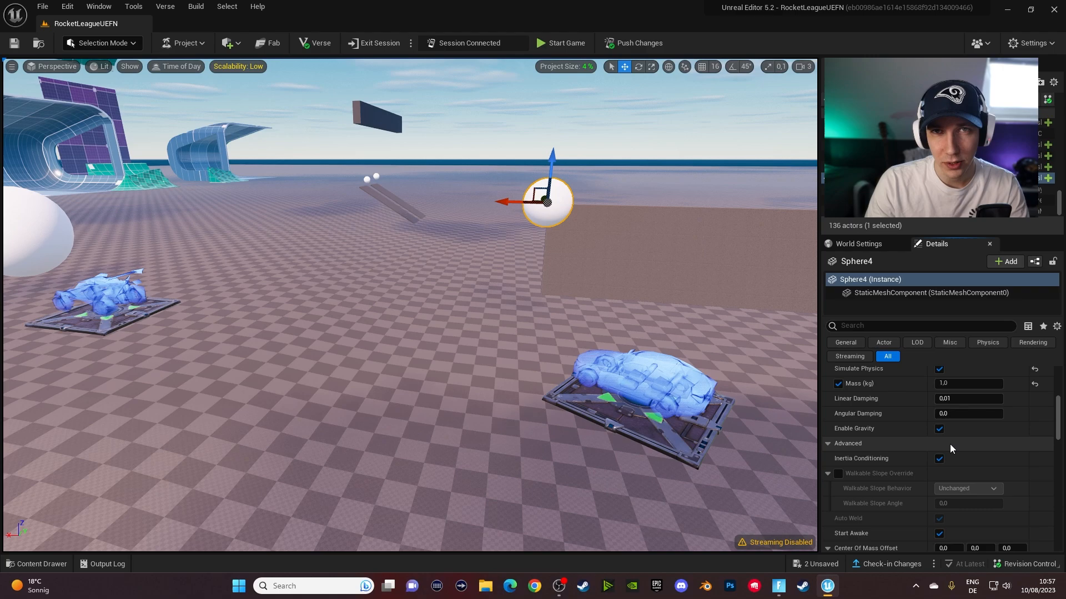
{"action": "left_click", "coordinate": [939, 428]}
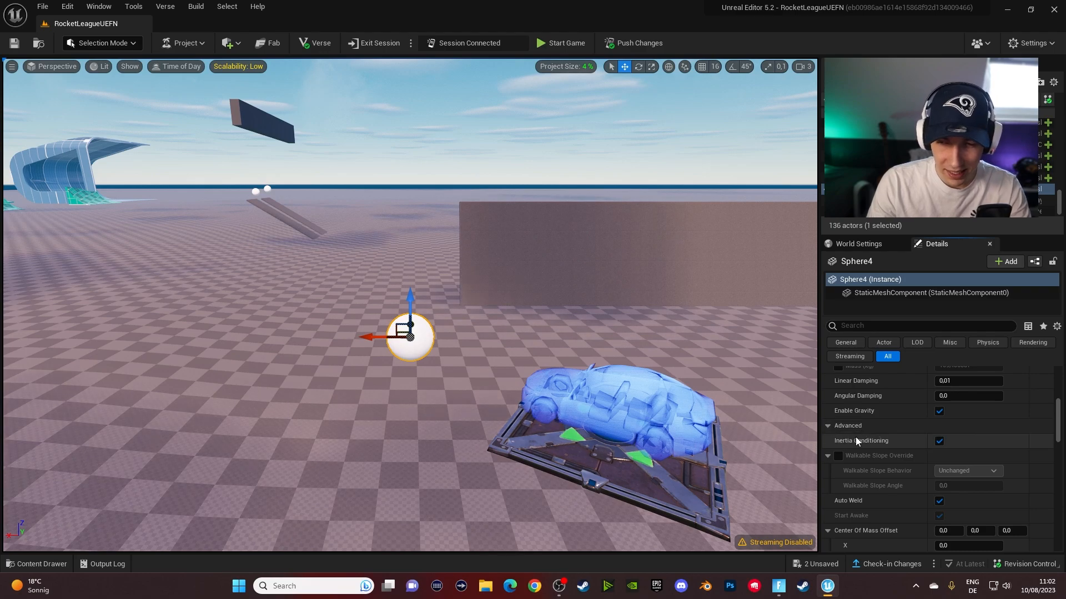
Scroll through Box3's Physics details and pan the view over to the slanted wall.
{"action": "scroll", "scroll_direction": "down", "scroll_amount": 3}
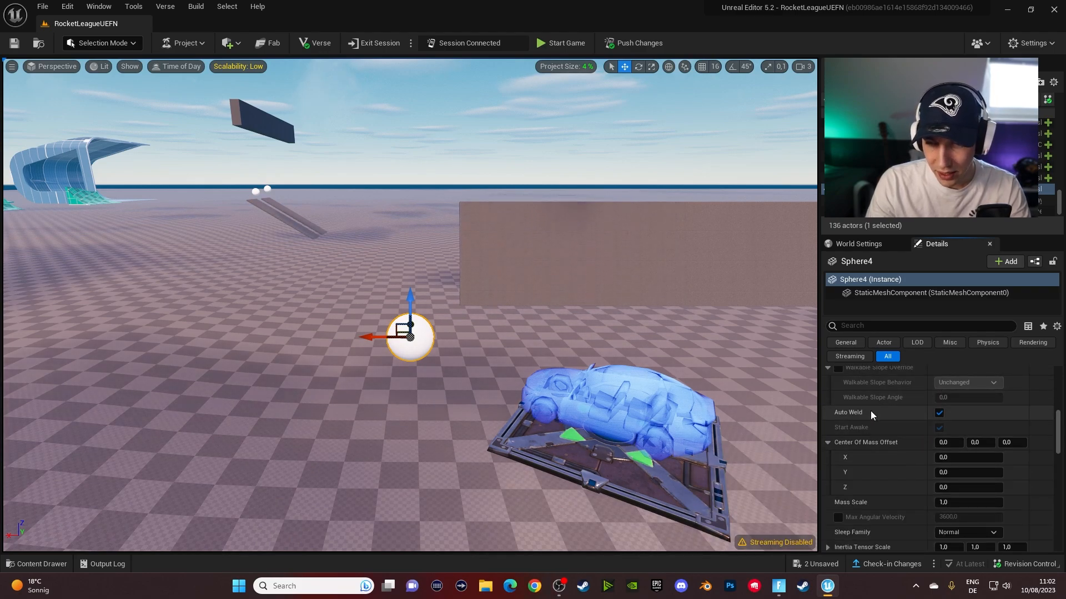
{"action": "scroll", "scroll_direction": "down", "scroll_amount": 3}
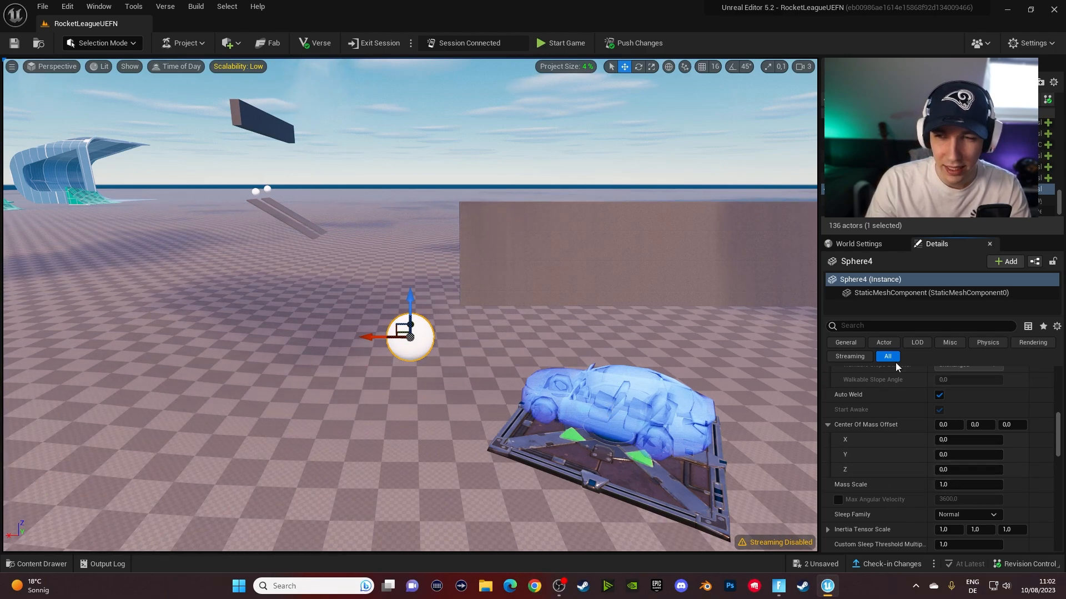
{"action": "mouse_move", "coordinate": [851, 395]}
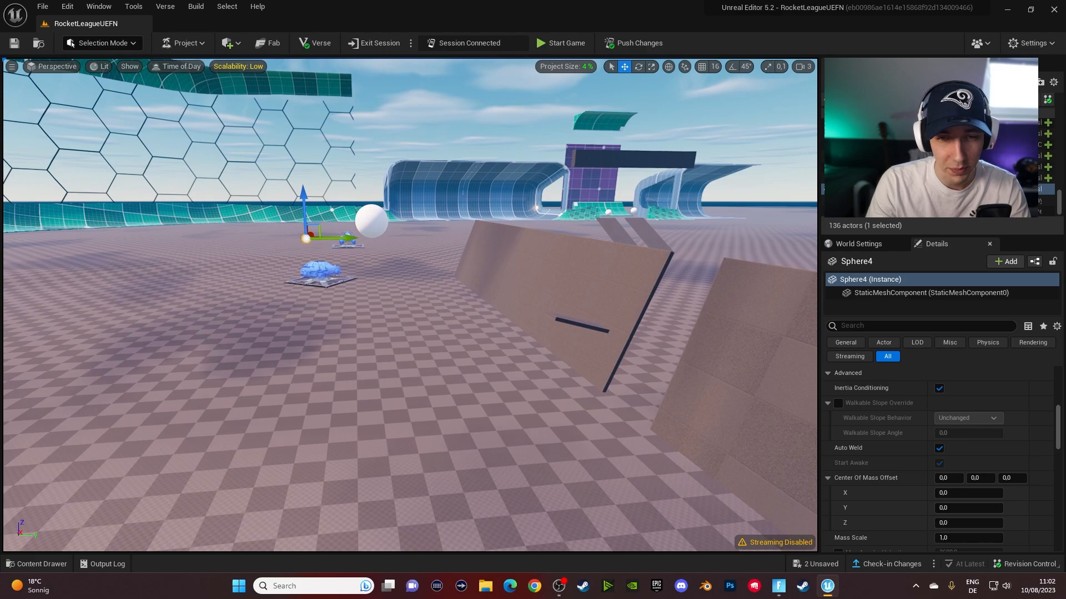
{"action": "left_click_drag", "start_coordinate": [408, 272], "coordinate": [675, 288]}
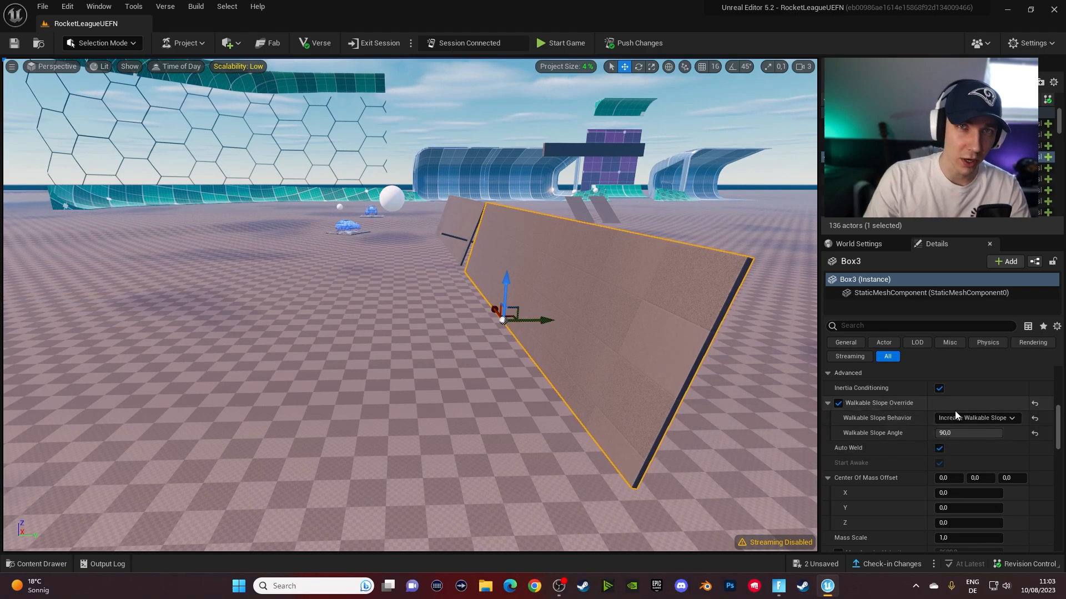
{"action": "left_click", "coordinate": [977, 417]}
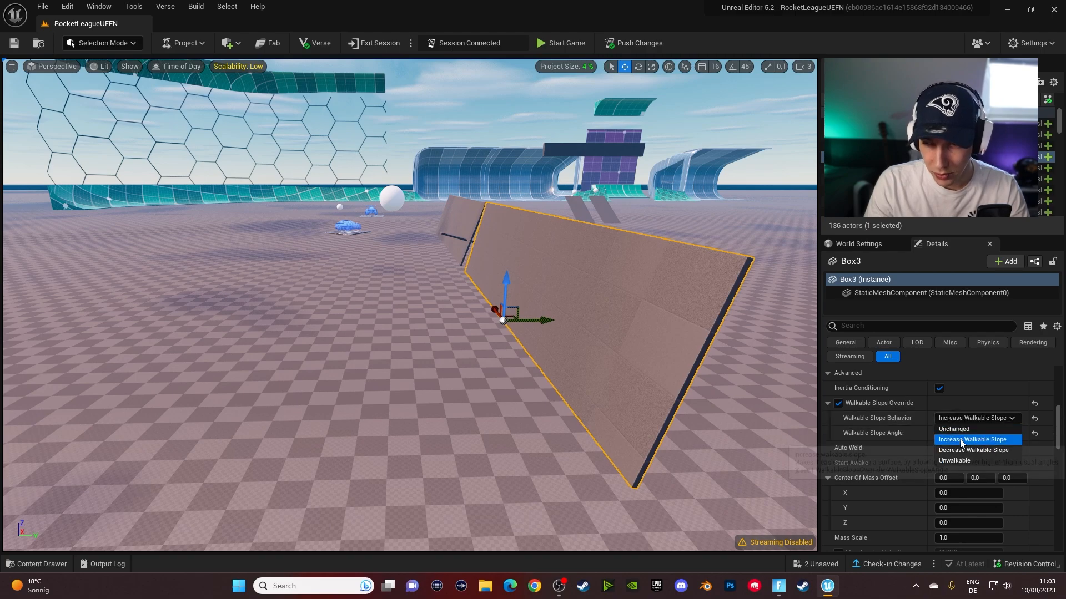
{"action": "mouse_move", "coordinate": [983, 429]}
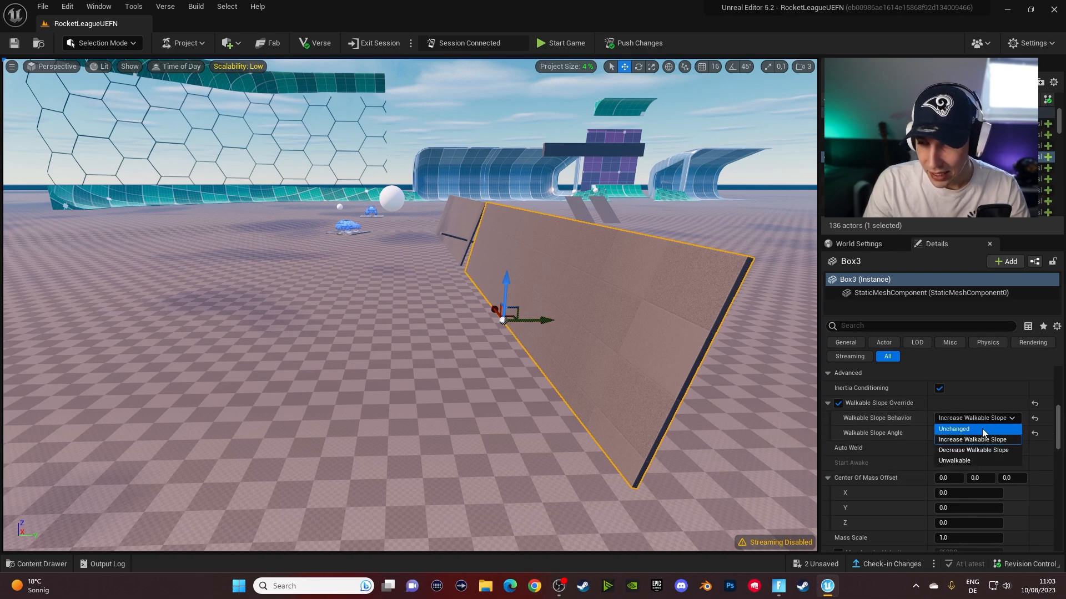
{"action": "mouse_move", "coordinate": [972, 439]}
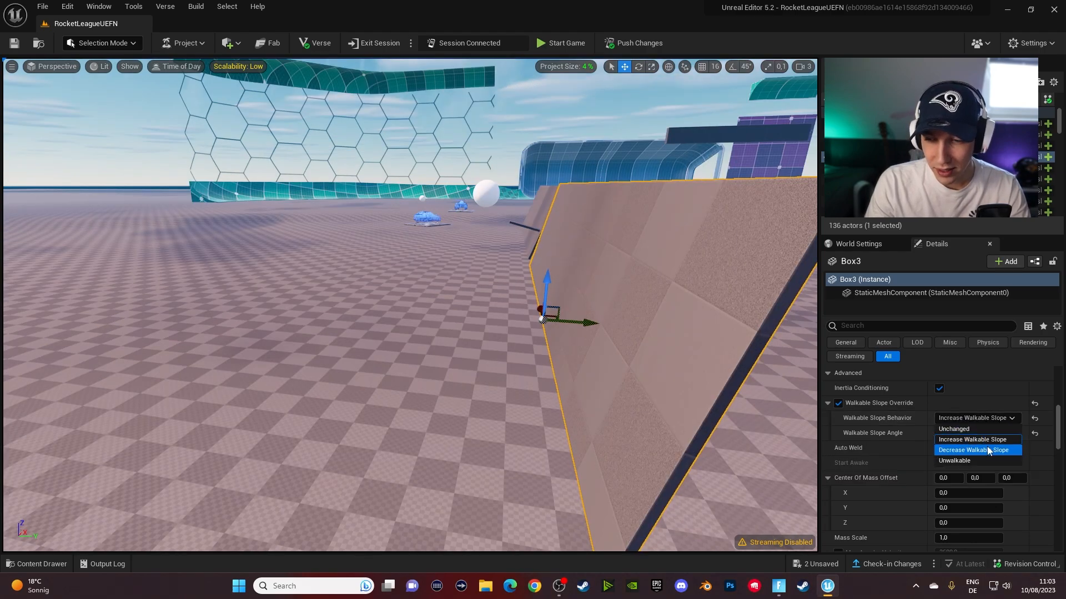
{"action": "mouse_move", "coordinate": [970, 450]}
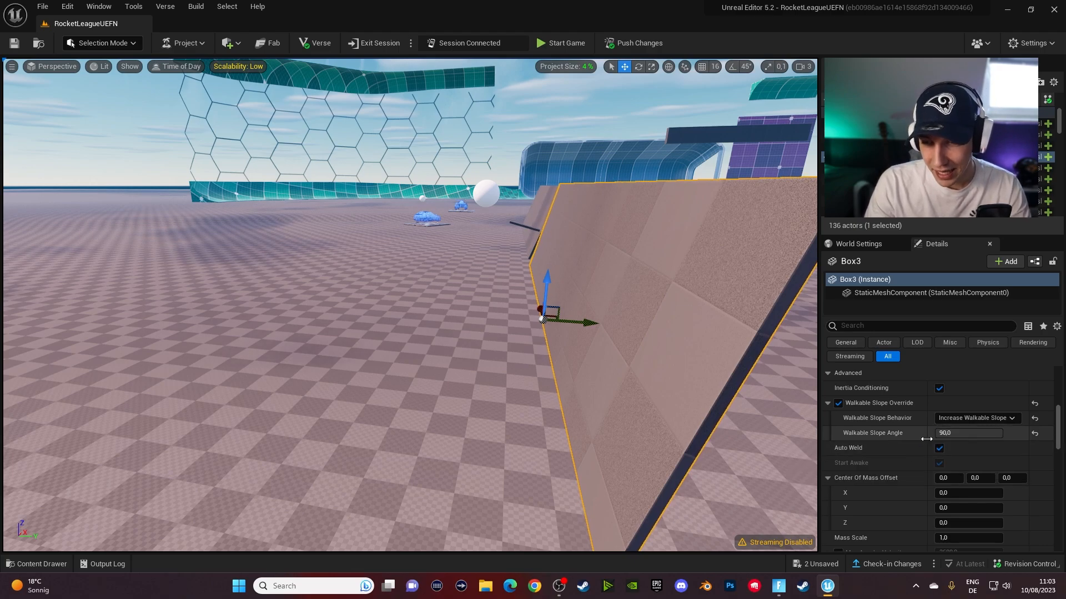
{"action": "mouse_move", "coordinate": [972, 418]}
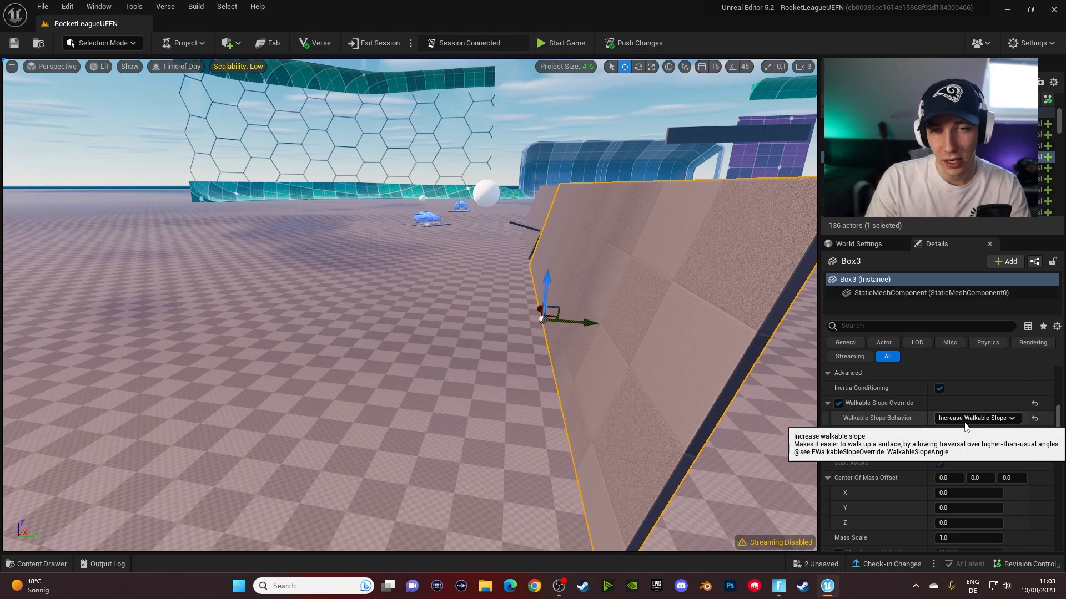
{"action": "left_click", "coordinate": [976, 417]}
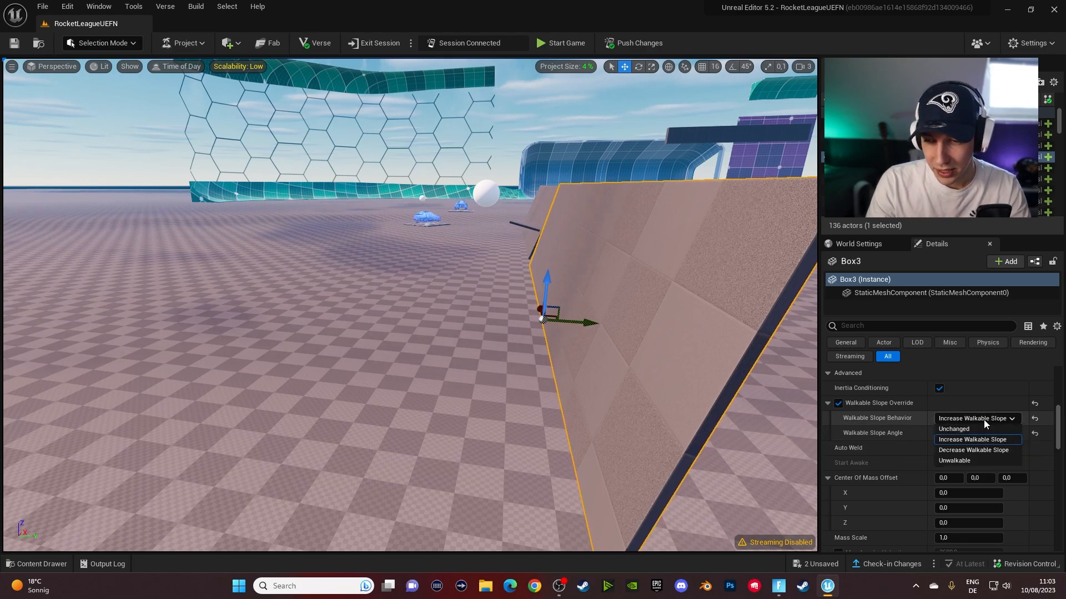
{"action": "left_click", "coordinate": [973, 440]}
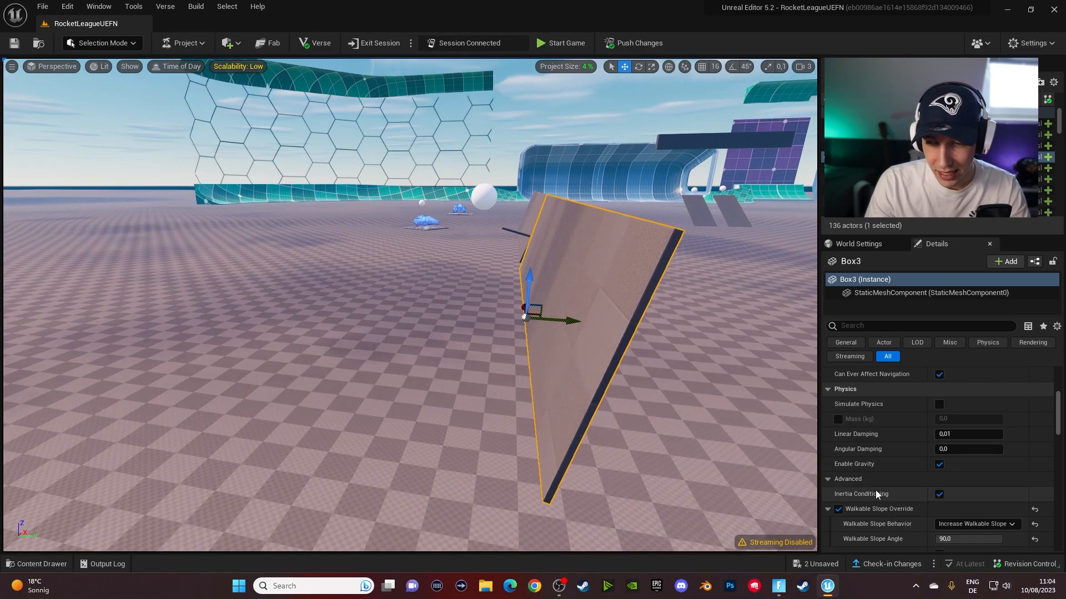
{"action": "scroll", "scroll_direction": "down", "scroll_amount": 3}
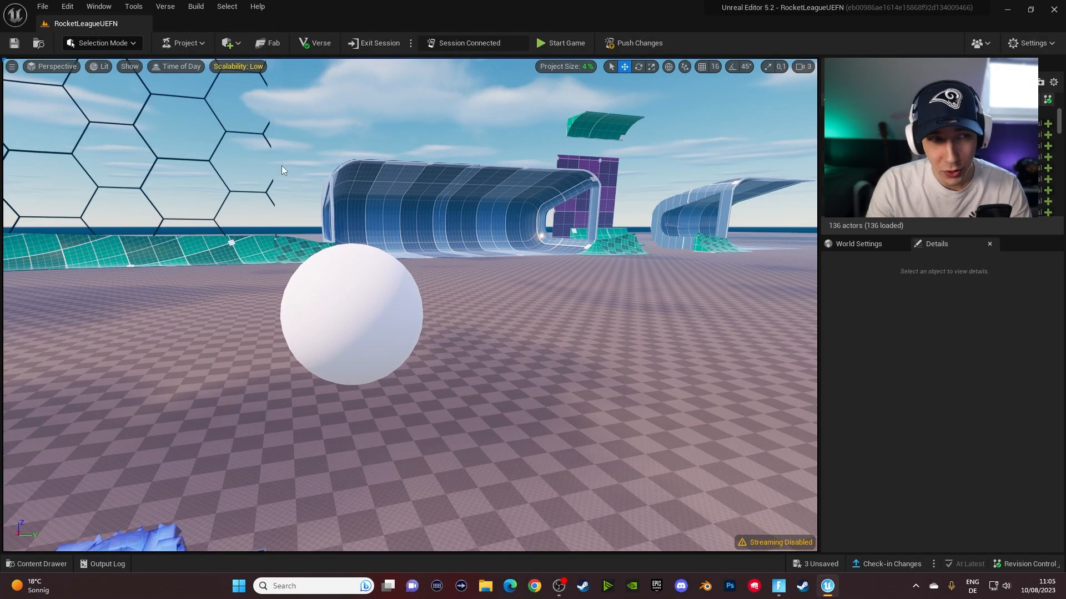
Switch to Modeling mode and create a new sphere mesh (Sphere5) at the chosen spot.
{"action": "left_click", "coordinate": [105, 42]}
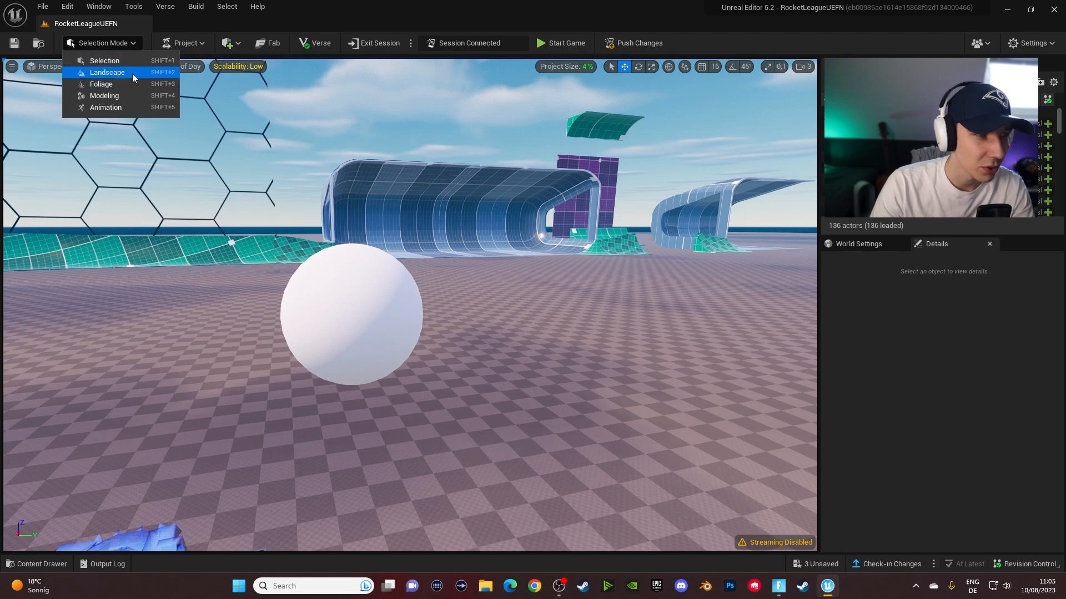
{"action": "left_click", "coordinate": [104, 96]}
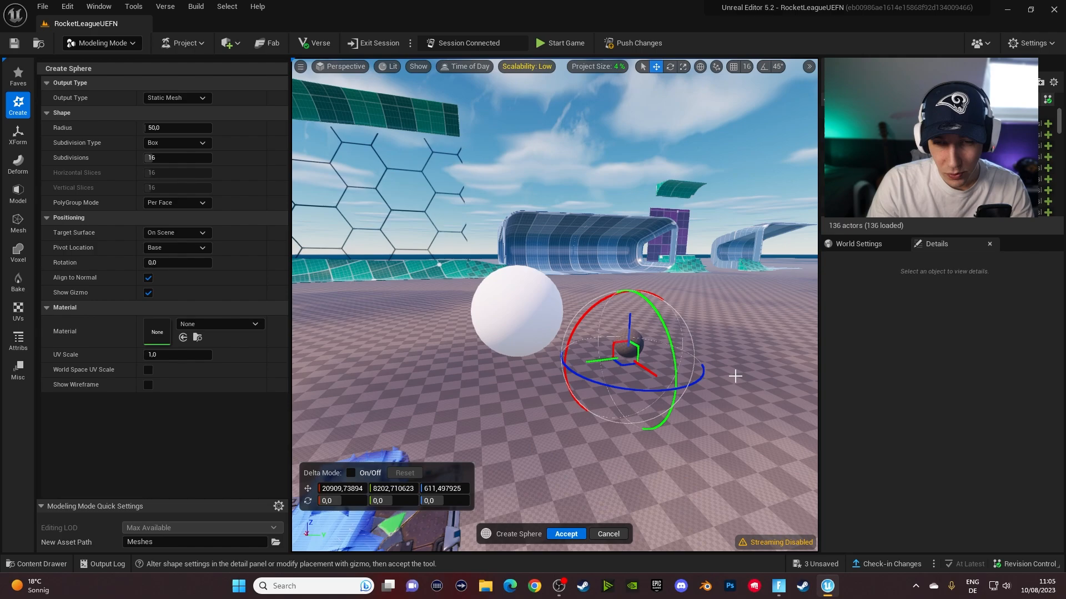
{"action": "left_click", "coordinate": [565, 534]}
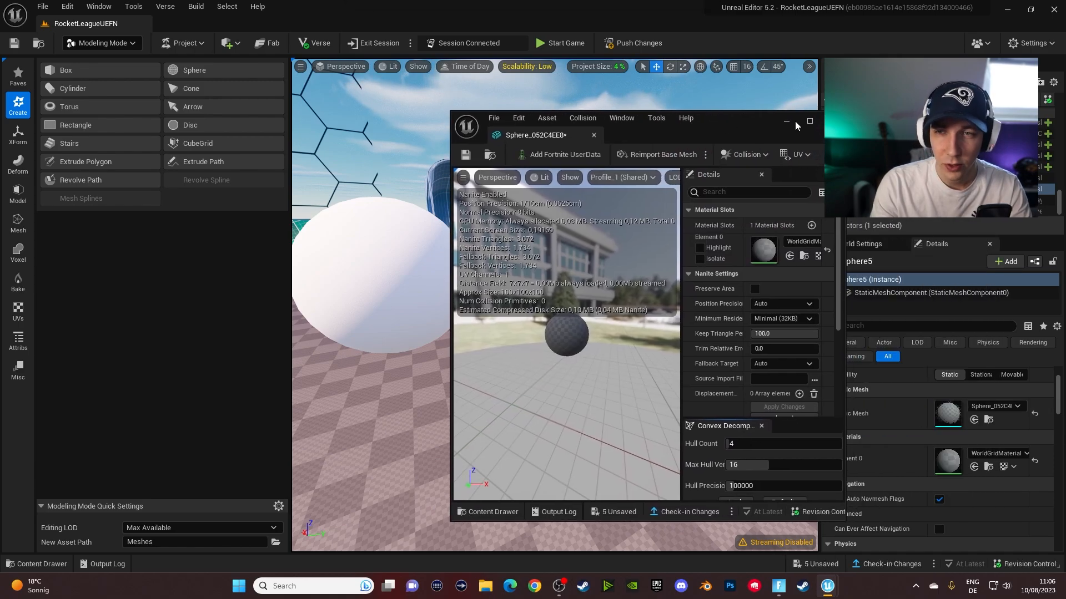
Maximize the sphere's static mesh editor and check its Collision Complexity setting.
{"action": "left_click", "coordinate": [810, 121]}
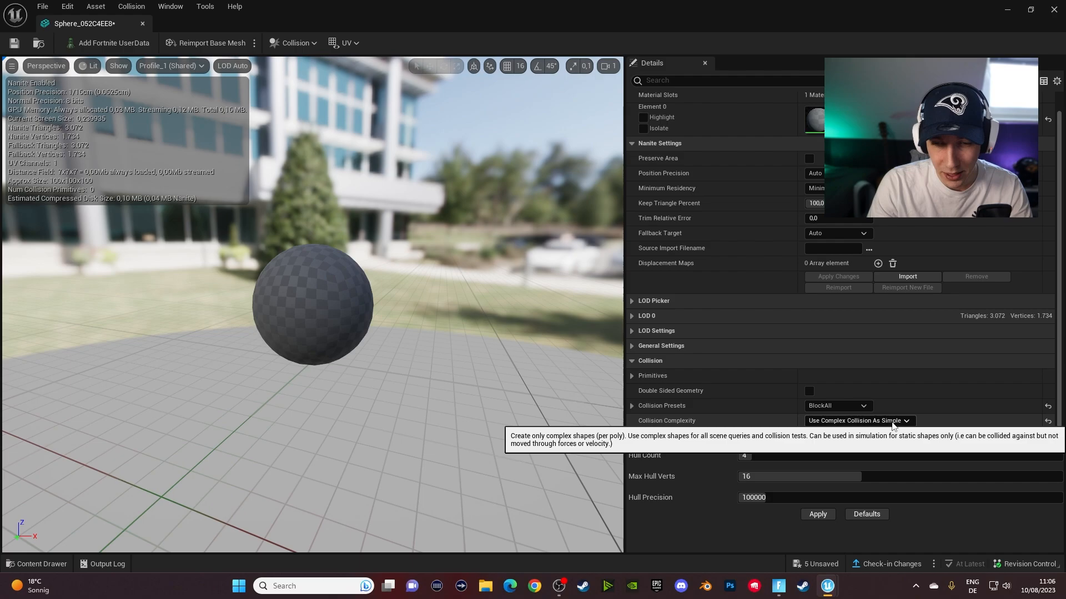
{"action": "left_click", "coordinate": [842, 420]}
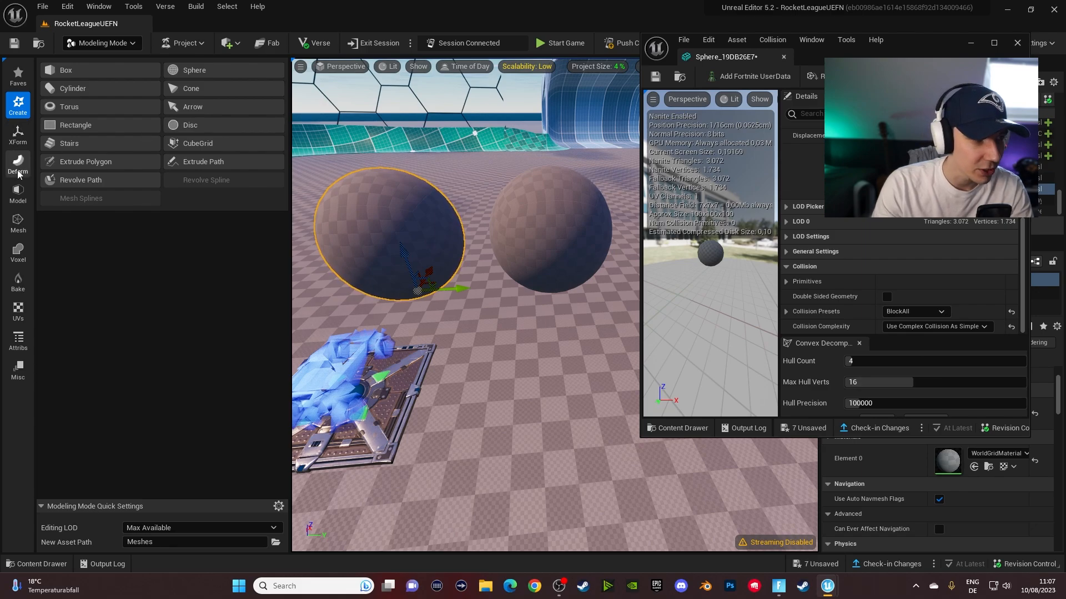
Show the XForm modeling tools and bring the Sphere static mesh editor to full screen.
{"action": "left_click", "coordinate": [17, 133]}
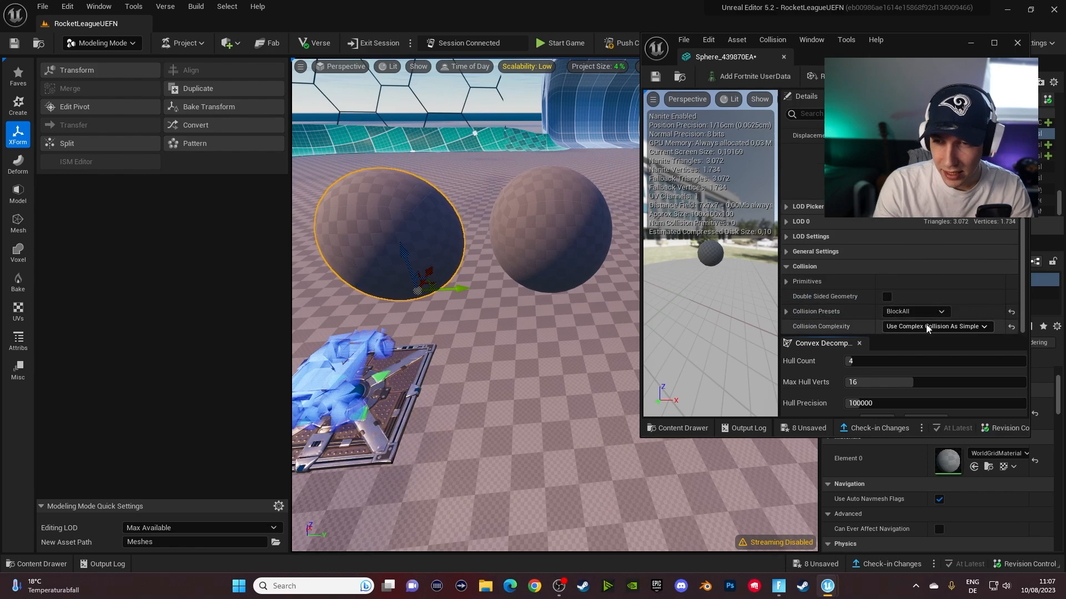
{"action": "left_click", "coordinate": [935, 326]}
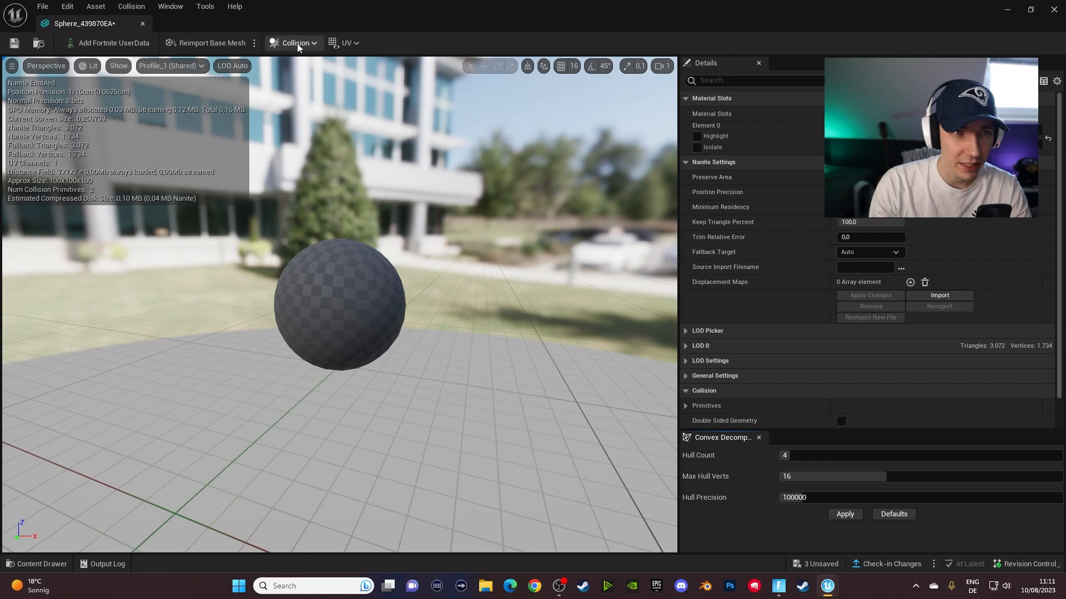
Add a Sphere Simplified Collision to the sphere mesh from the Collision menu.
{"action": "left_click", "coordinate": [295, 42]}
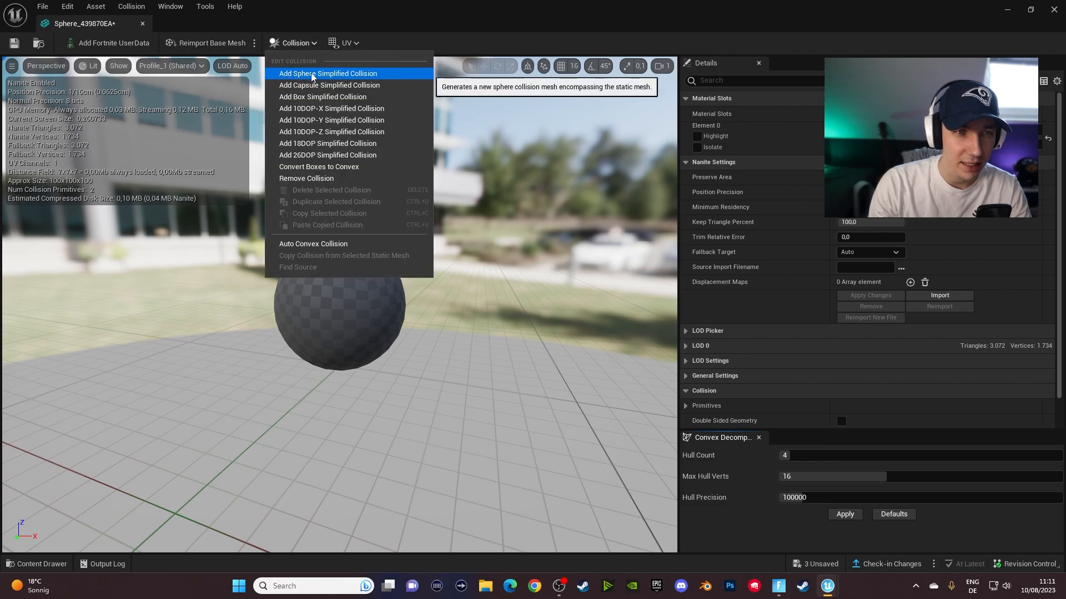
{"action": "left_click", "coordinate": [329, 73]}
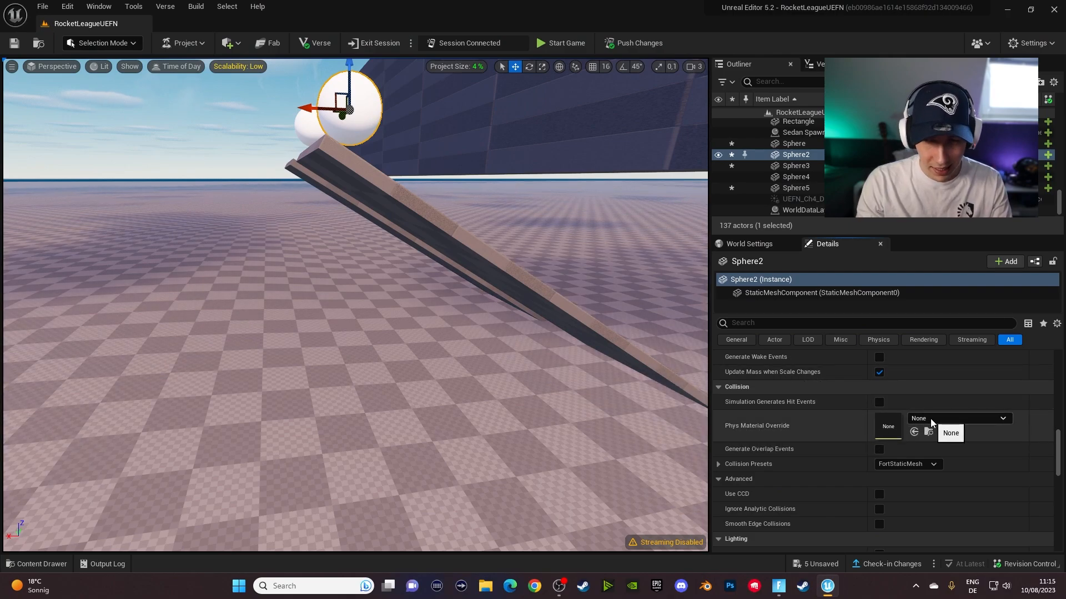
Browse Sphere2's Phys Material Override options and open the DefaultPhysicalMaterial asset.
{"action": "left_click", "coordinate": [959, 418]}
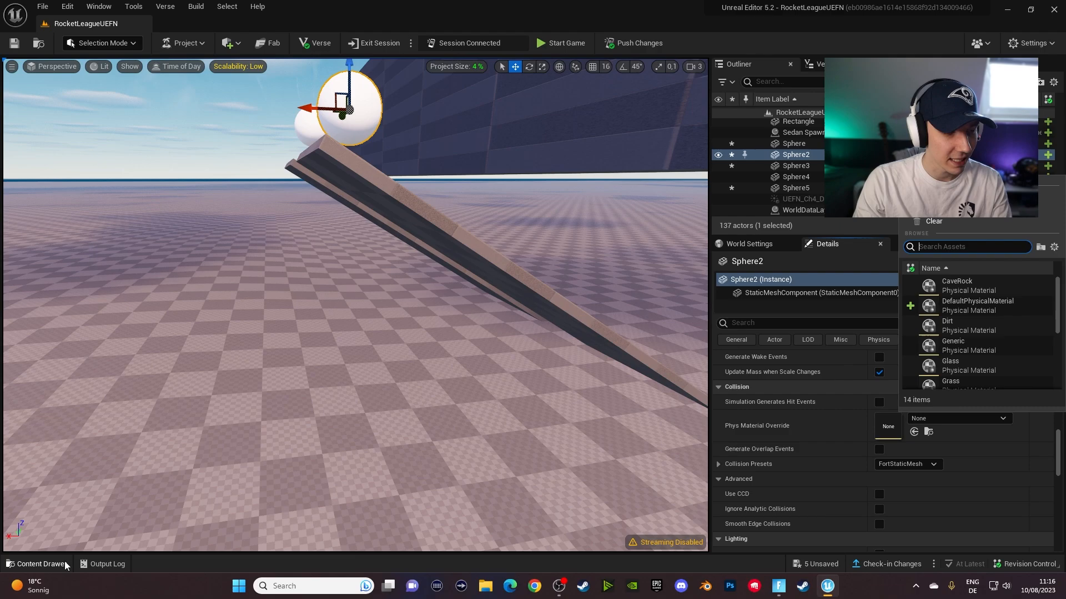
{"action": "mouse_move", "coordinate": [61, 569]}
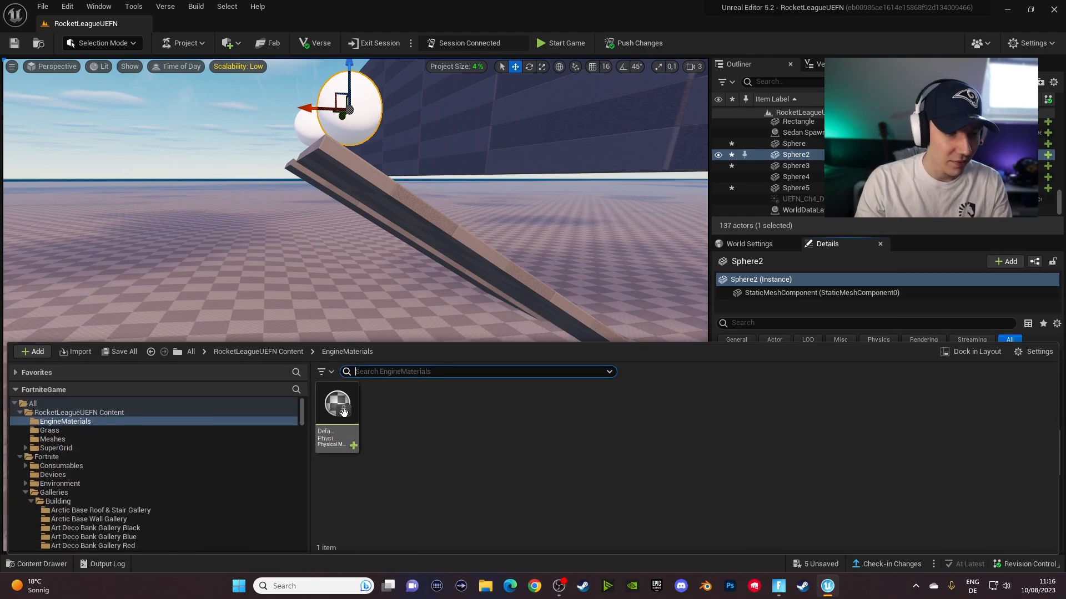
{"action": "double_click", "coordinate": [336, 404]}
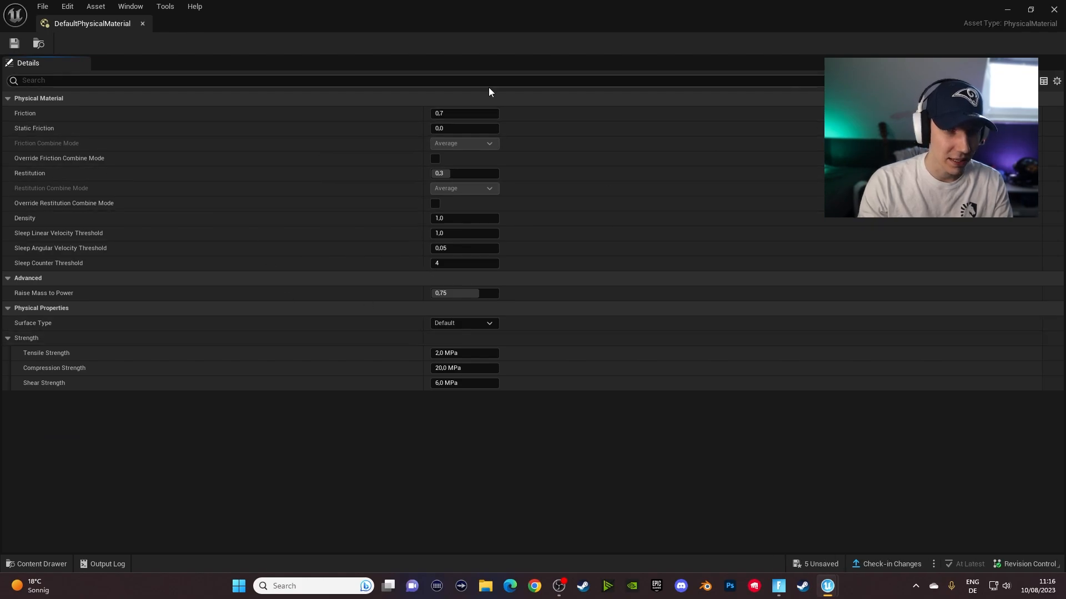